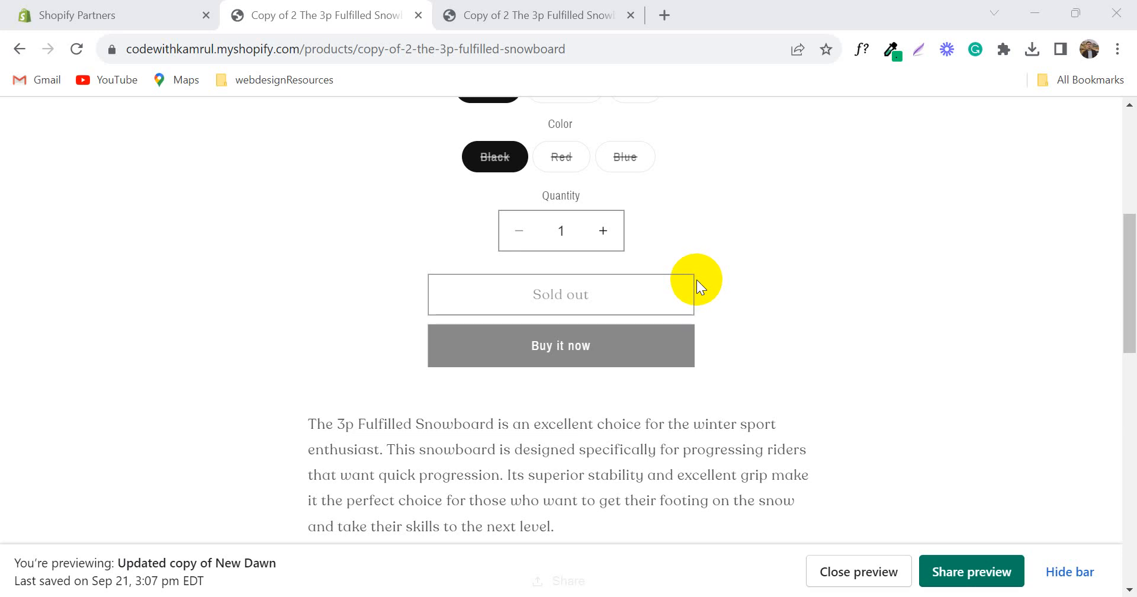
pyautogui.moveTo(703, 286)
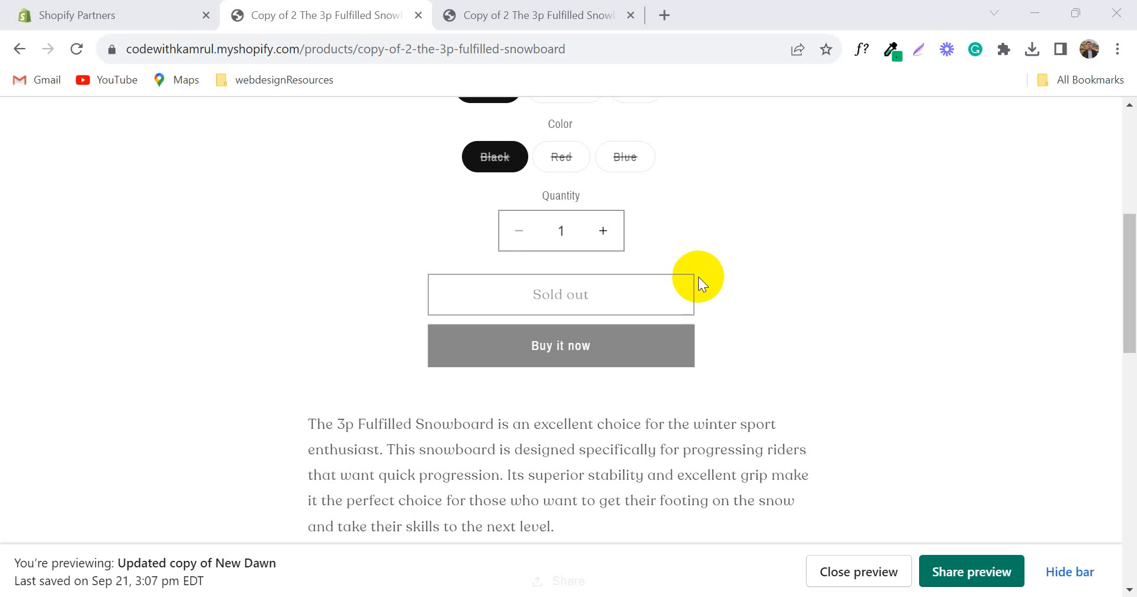
pyautogui.moveTo(577, 351)
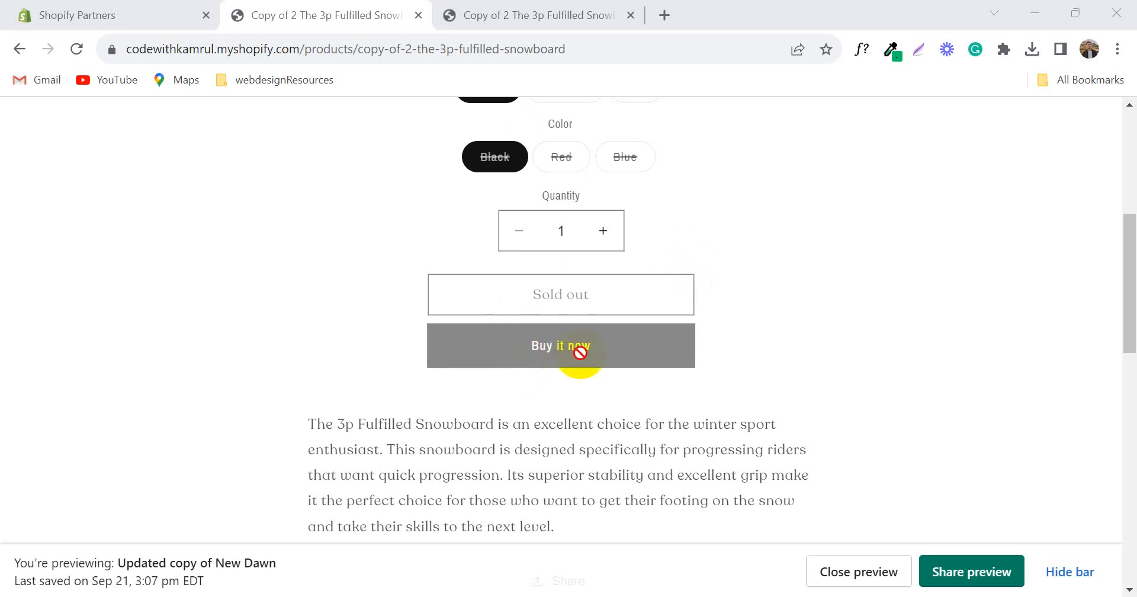
pyautogui.moveTo(657, 377)
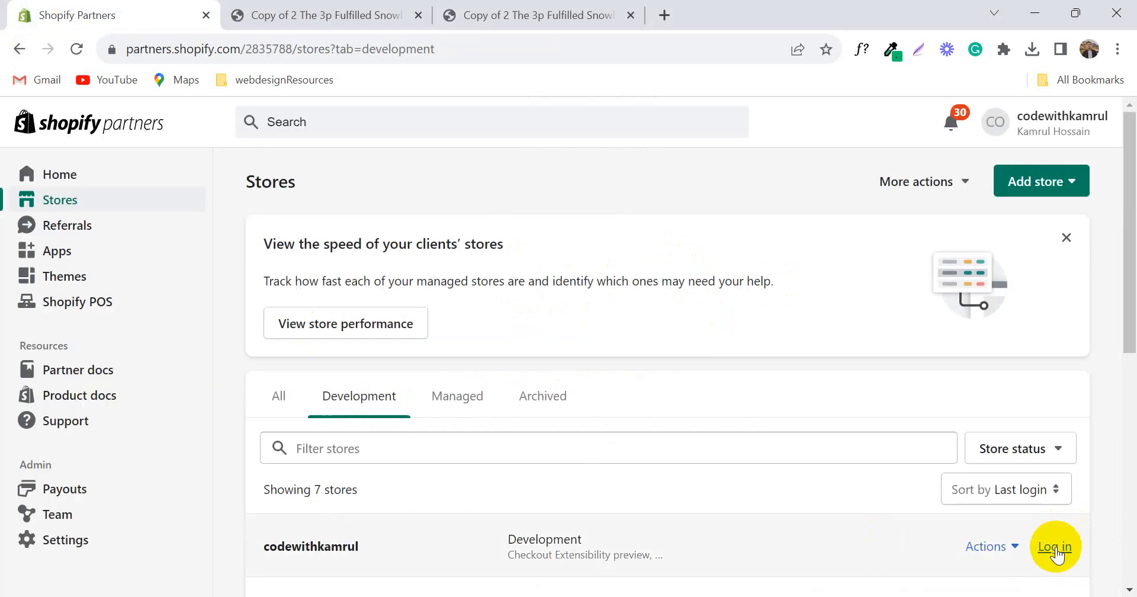
# Step: Log in to the codewithkamrul development store and browse the Themes page and theme library
pyautogui.click(1055, 546)
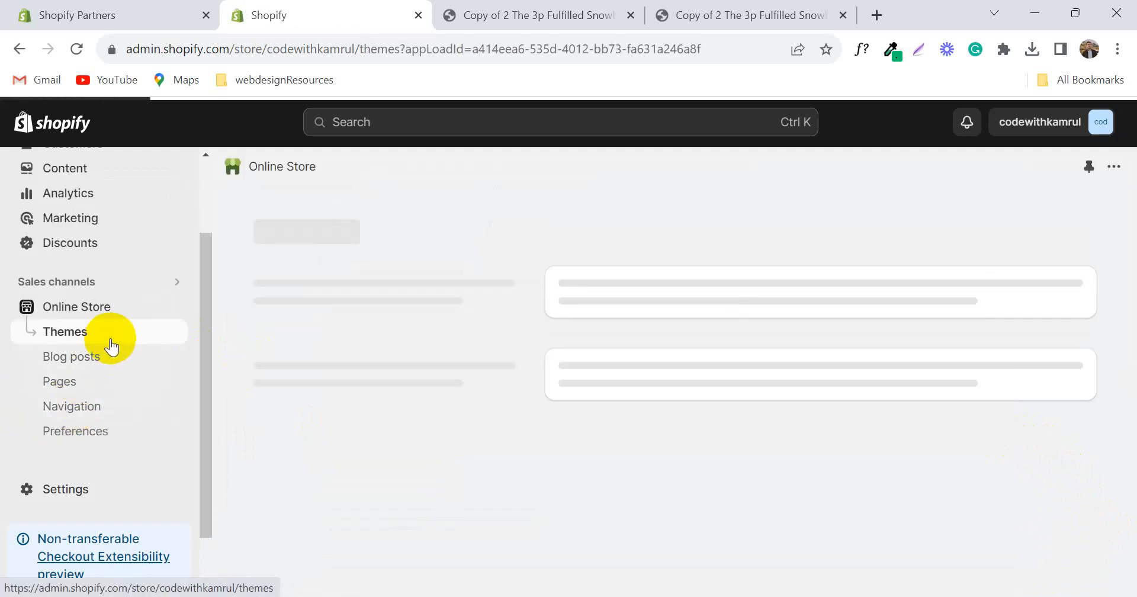
pyautogui.click(64, 332)
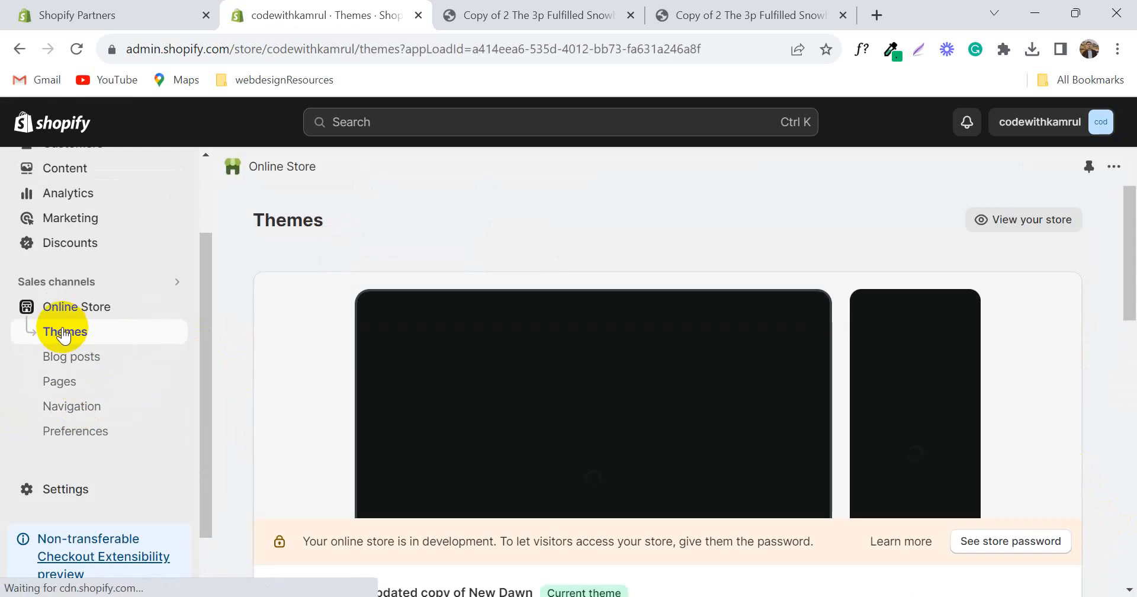
pyautogui.scroll(-3)
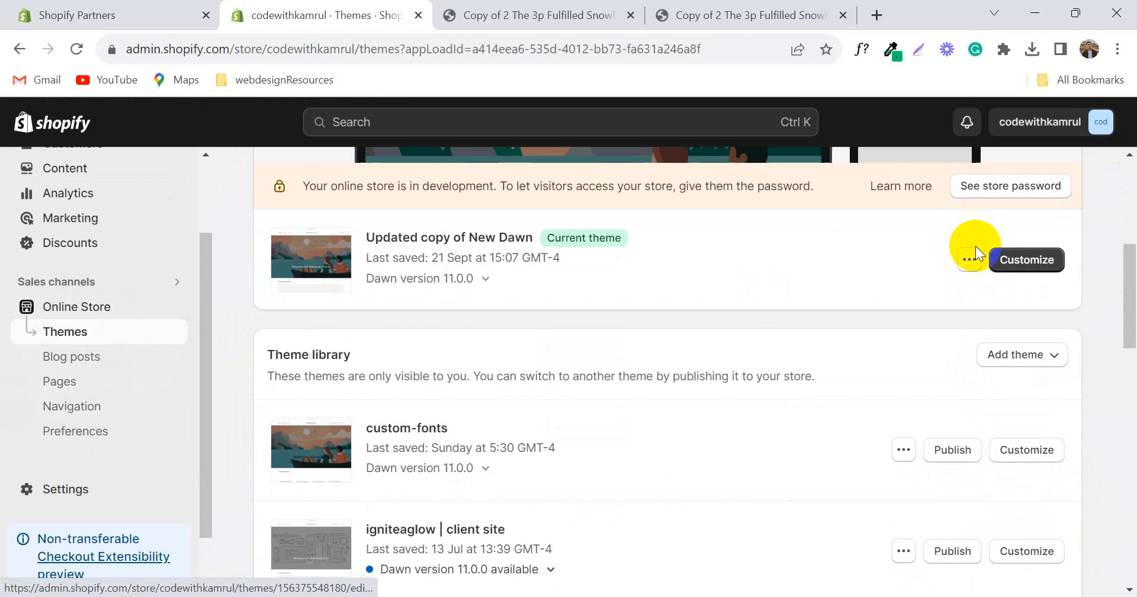
# Step: Customize the current theme and load the Default product template for The Draft Snowboard
pyautogui.click(1026, 260)
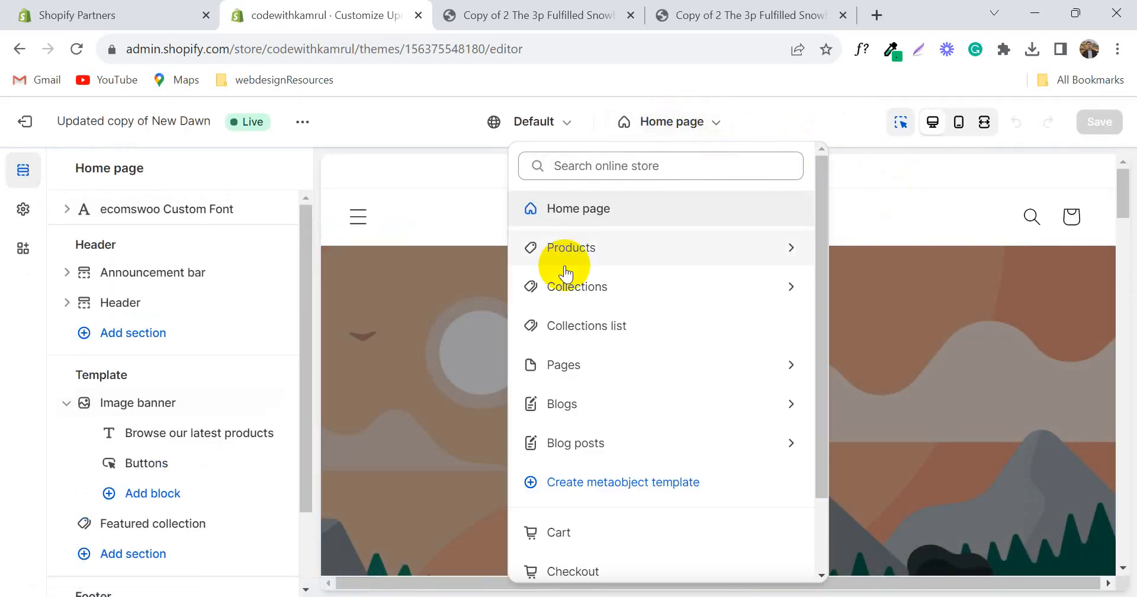
pyautogui.click(571, 248)
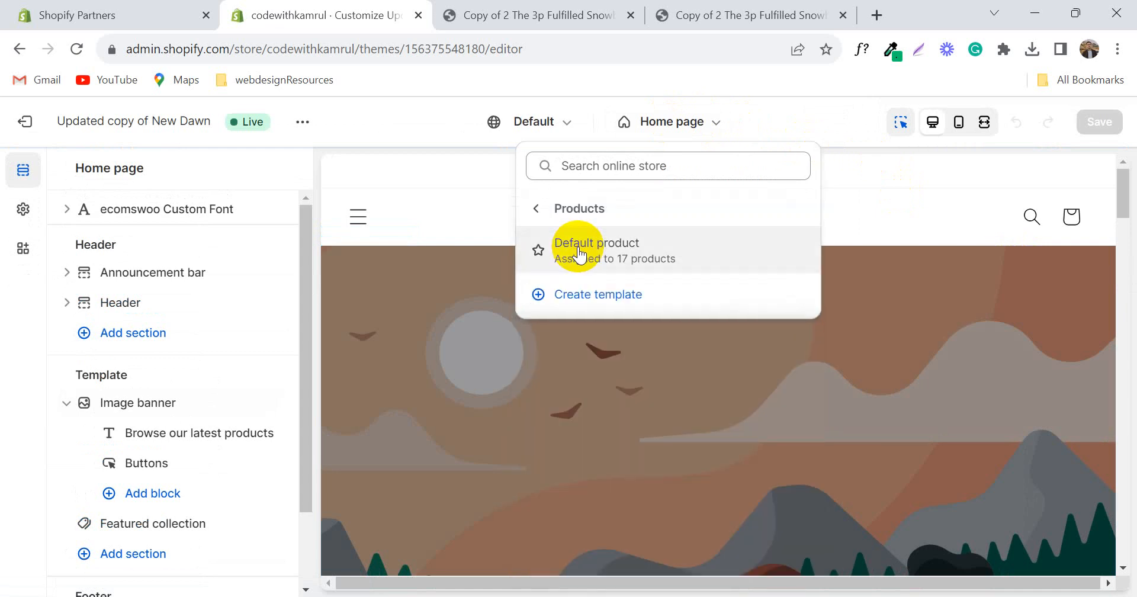
pyautogui.click(596, 243)
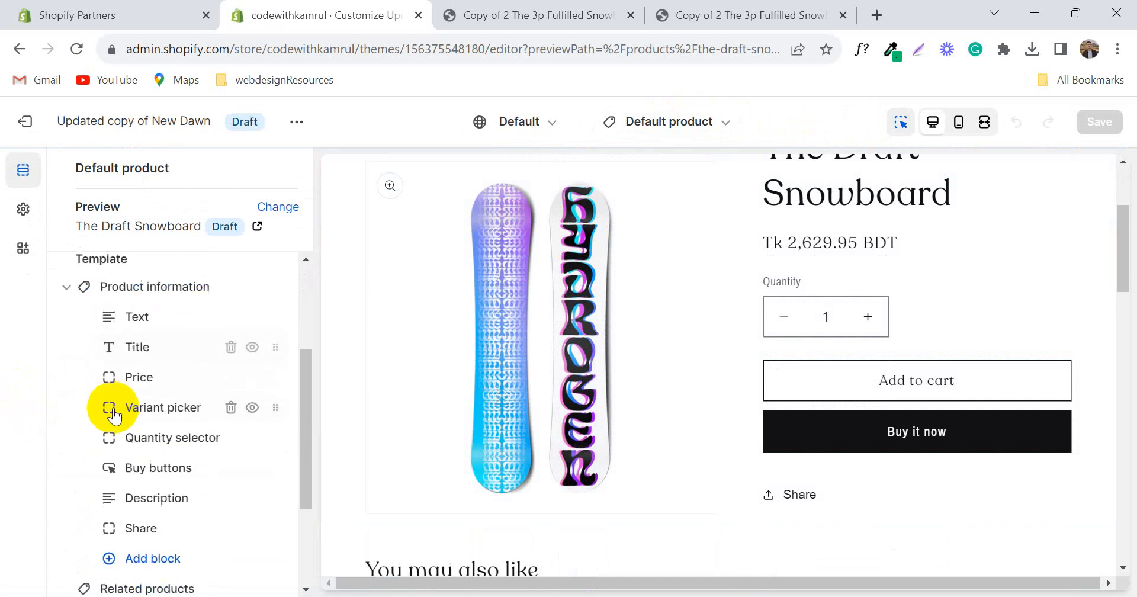
# Step: In the Buy buttons block, uncheck Show dynamic checkout buttons and save the template
pyautogui.click(157, 468)
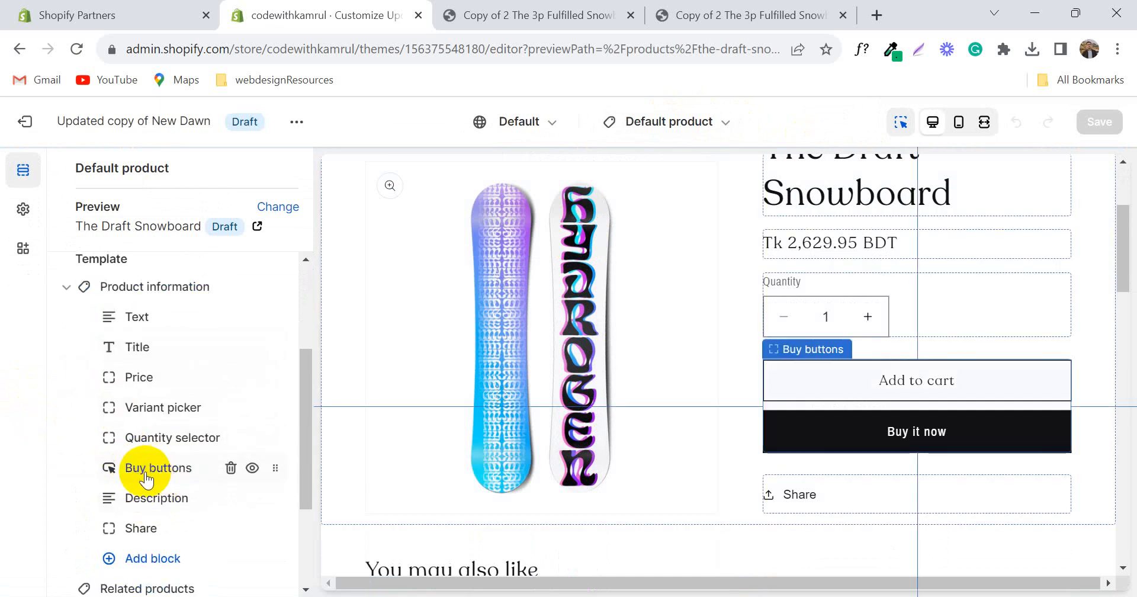
pyautogui.click(157, 468)
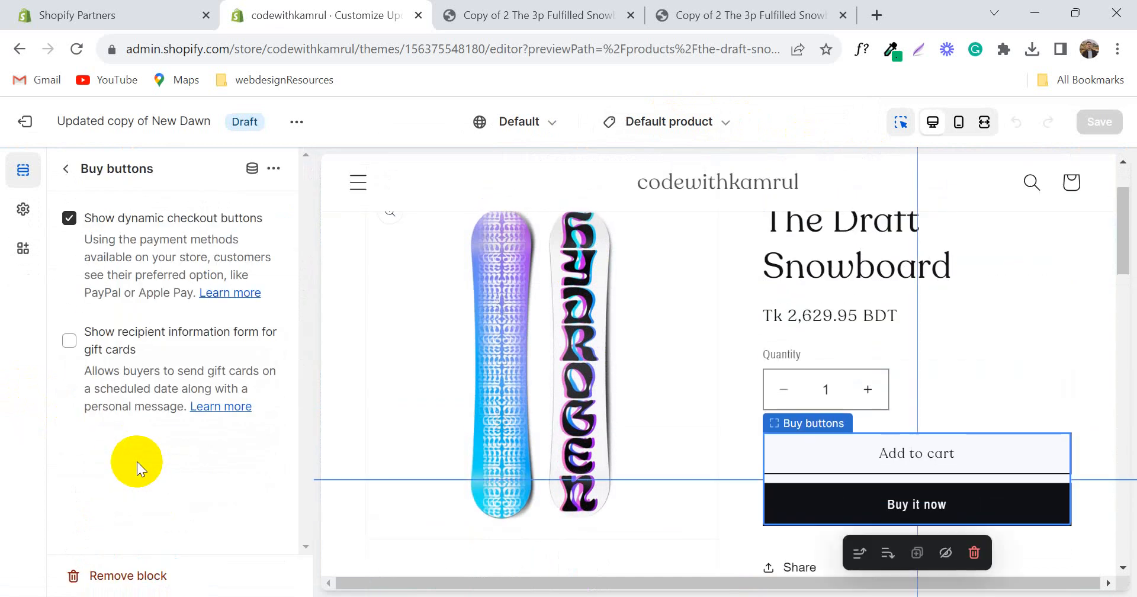
pyautogui.moveTo(230, 233)
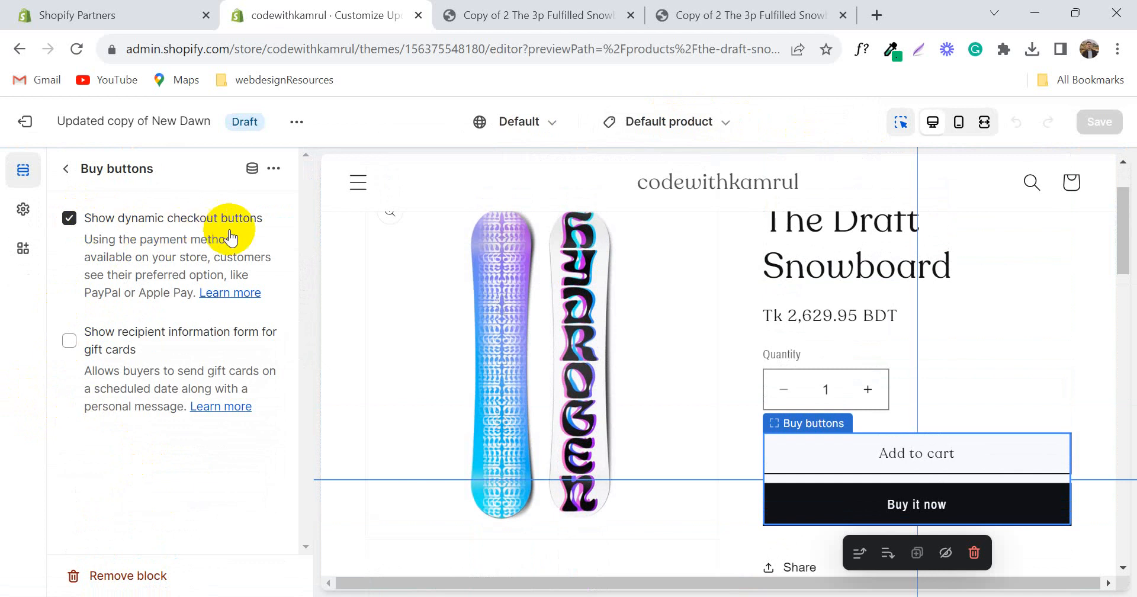
pyautogui.scroll(-3)
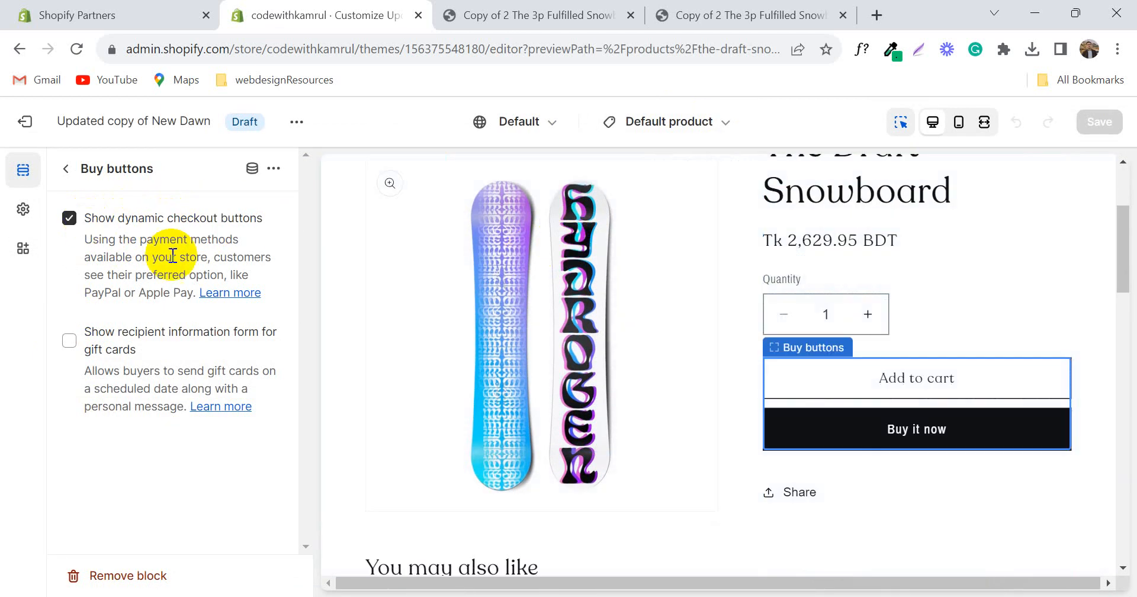
pyautogui.click(69, 217)
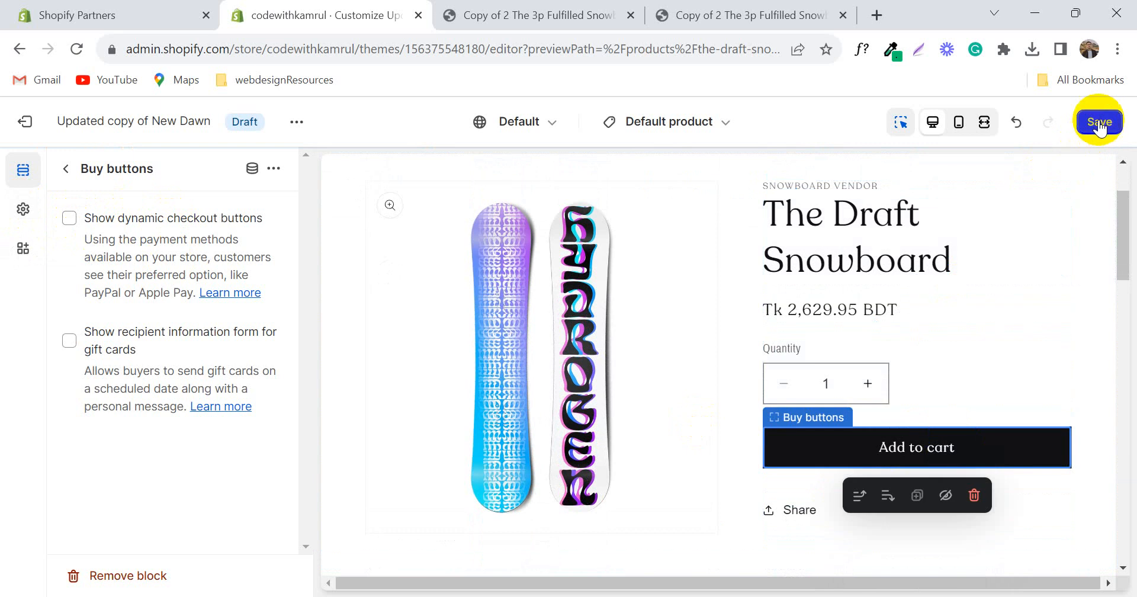
pyautogui.click(1099, 122)
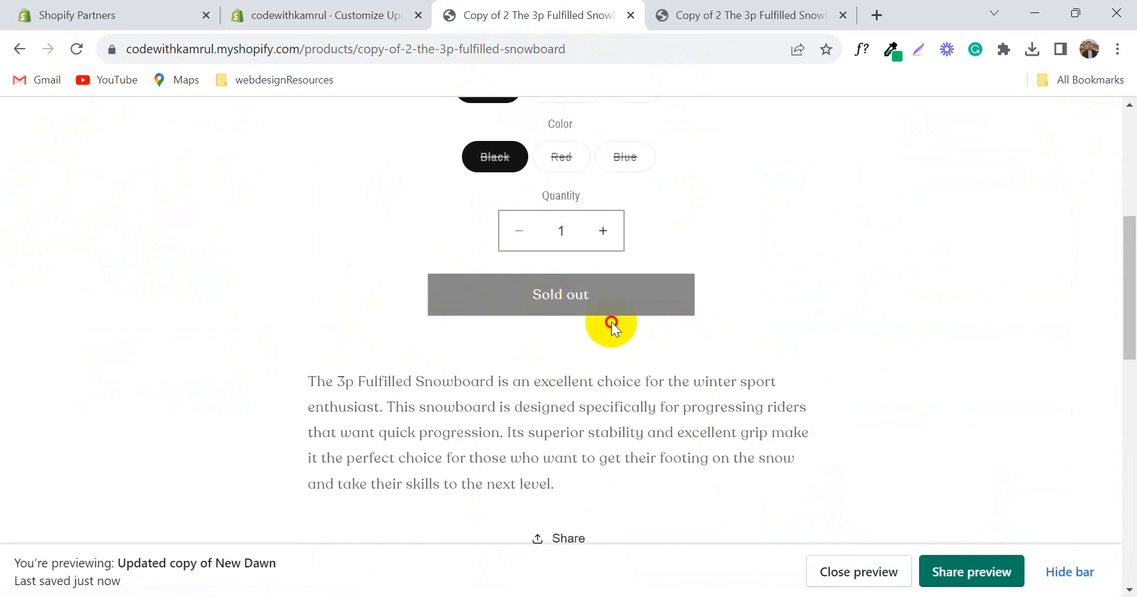
pyautogui.moveTo(827, 351)
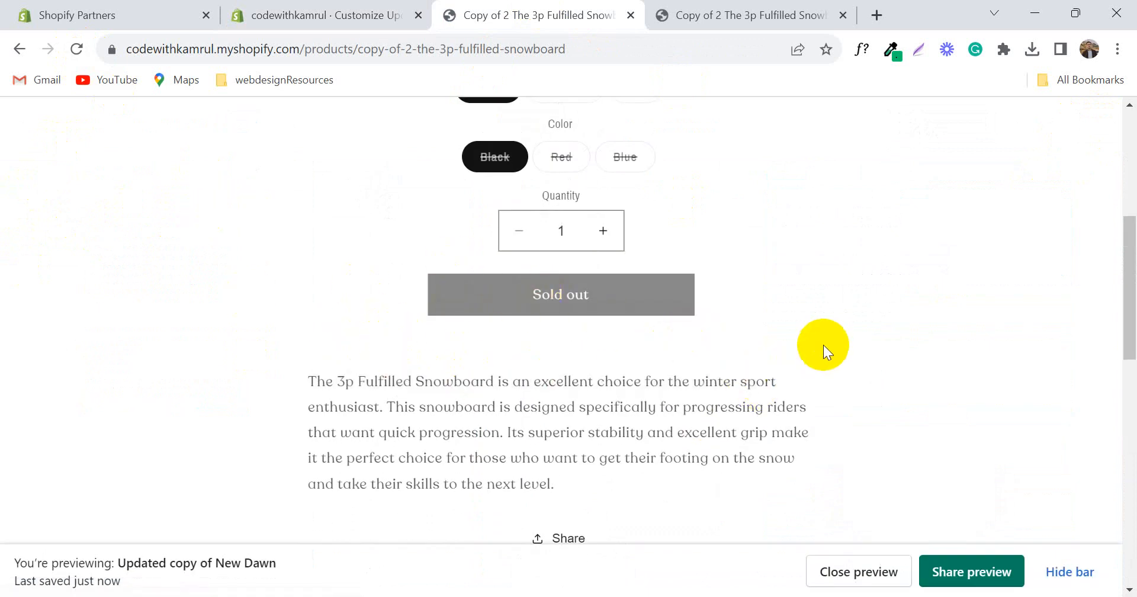
# Step: Re-check Show dynamic checkout buttons and reload the storefront to confirm Buy it now
pyautogui.click(325, 16)
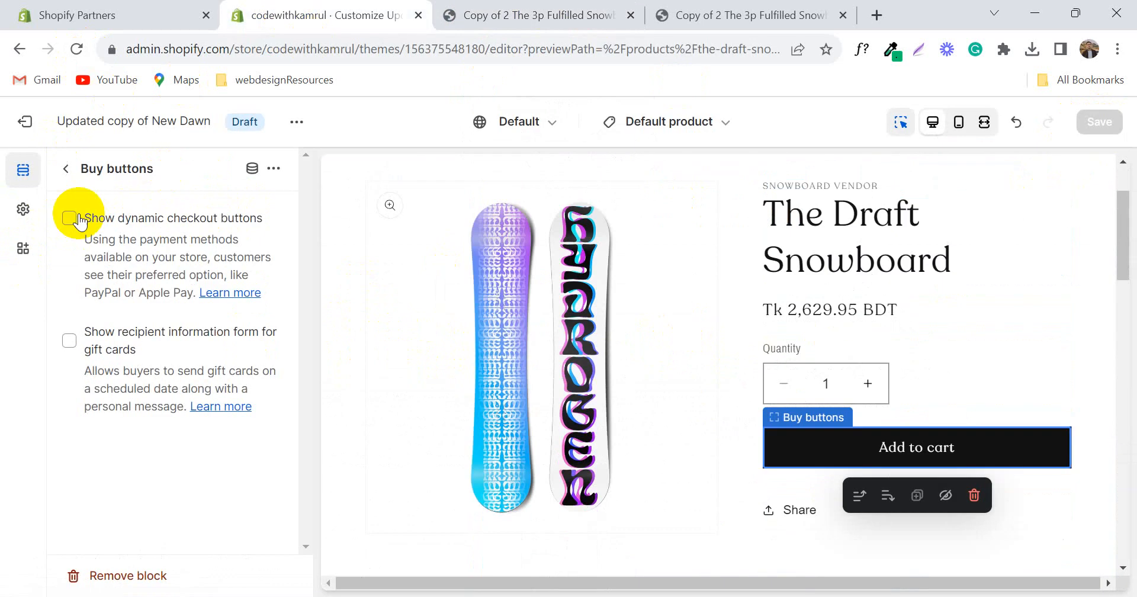
pyautogui.click(69, 218)
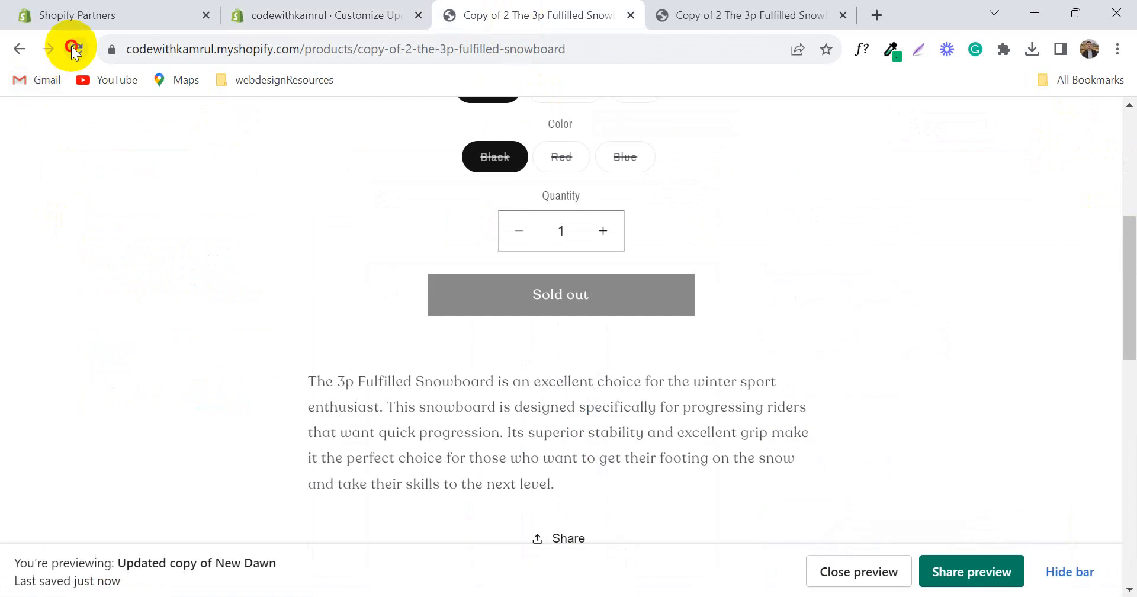
pyautogui.click(68, 48)
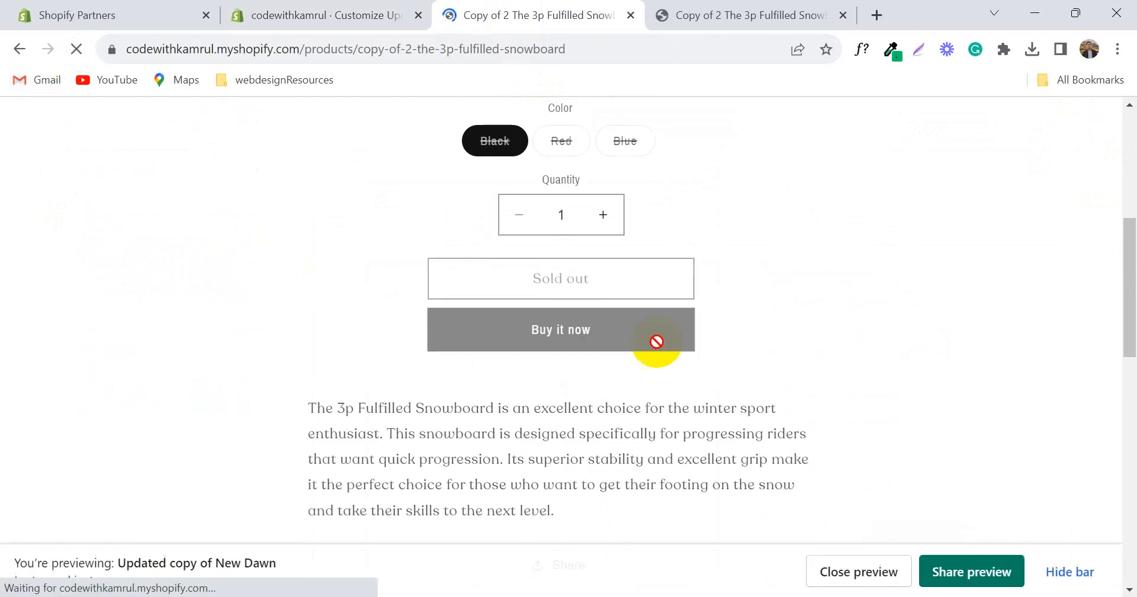